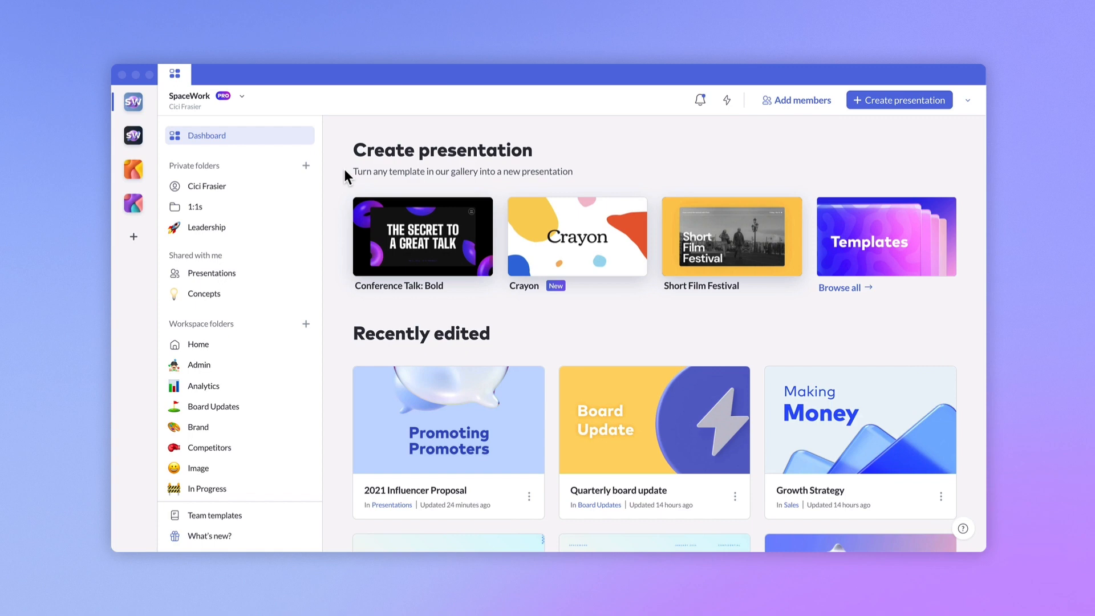
pyautogui.moveTo(788, 116)
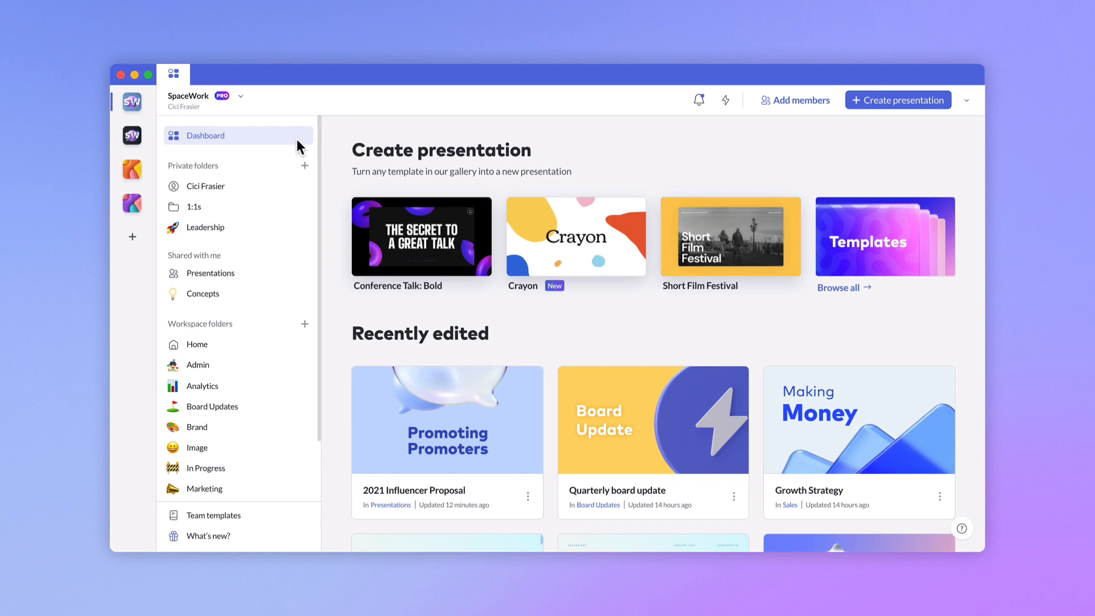
# Scroll down the Dashboard to reveal Monthly All-Hands, Company Overview and SpaceWork presentations.
pyautogui.scroll(-3)
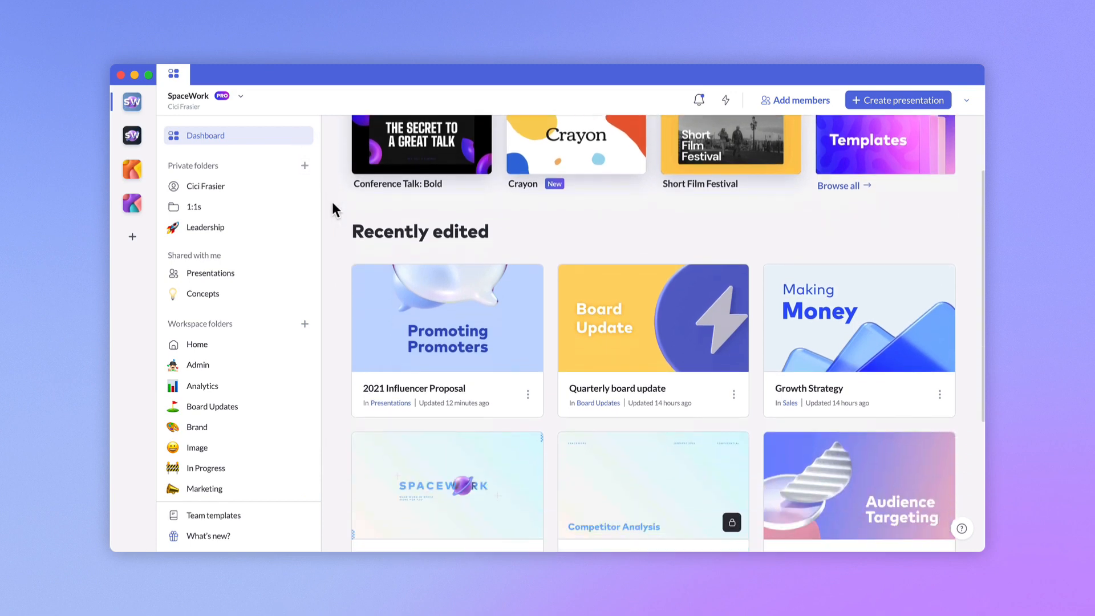
pyautogui.scroll(-3)
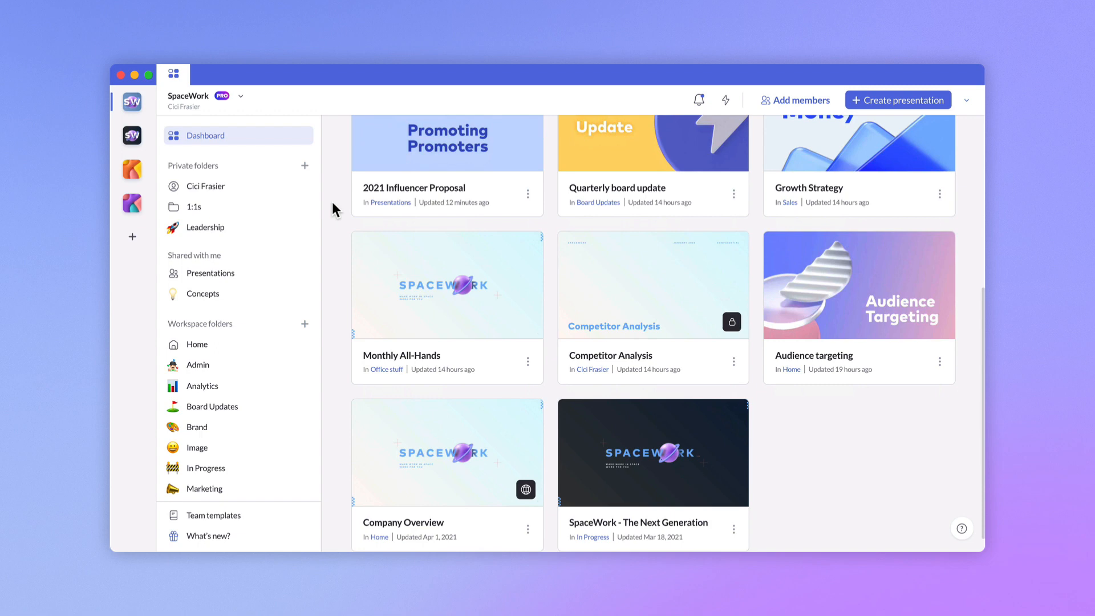
pyautogui.moveTo(584, 353)
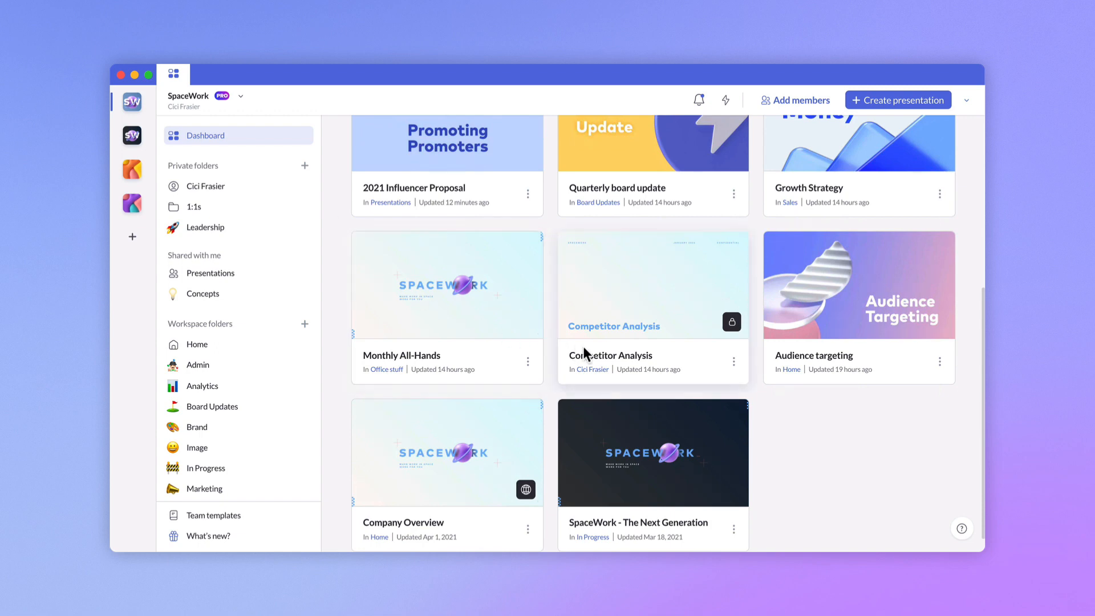
pyautogui.moveTo(671, 377)
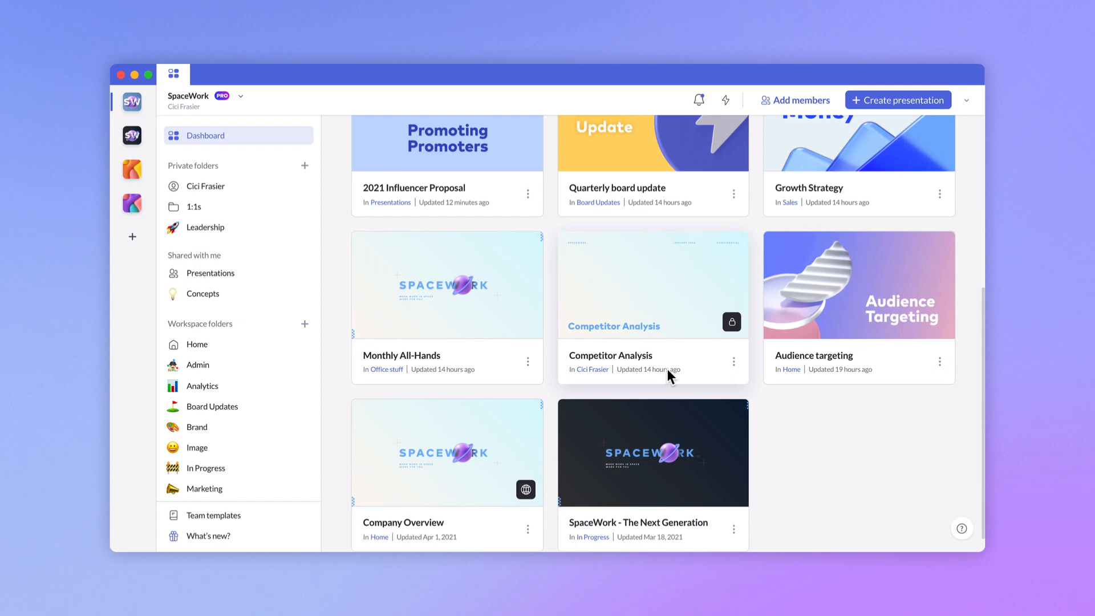
pyautogui.moveTo(734, 343)
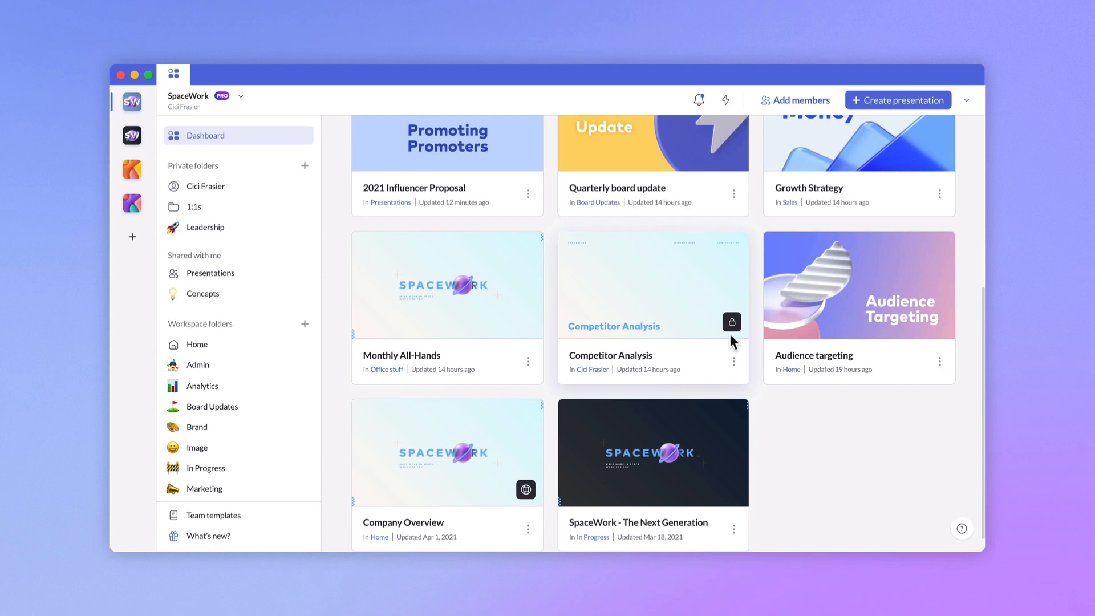
pyautogui.moveTo(731, 322)
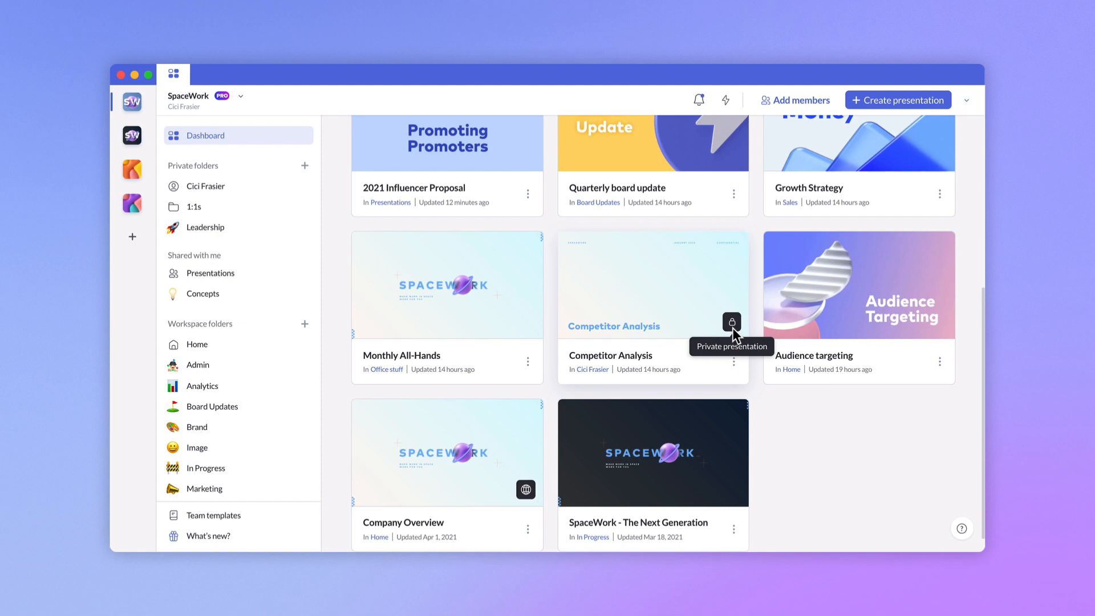
pyautogui.moveTo(287, 195)
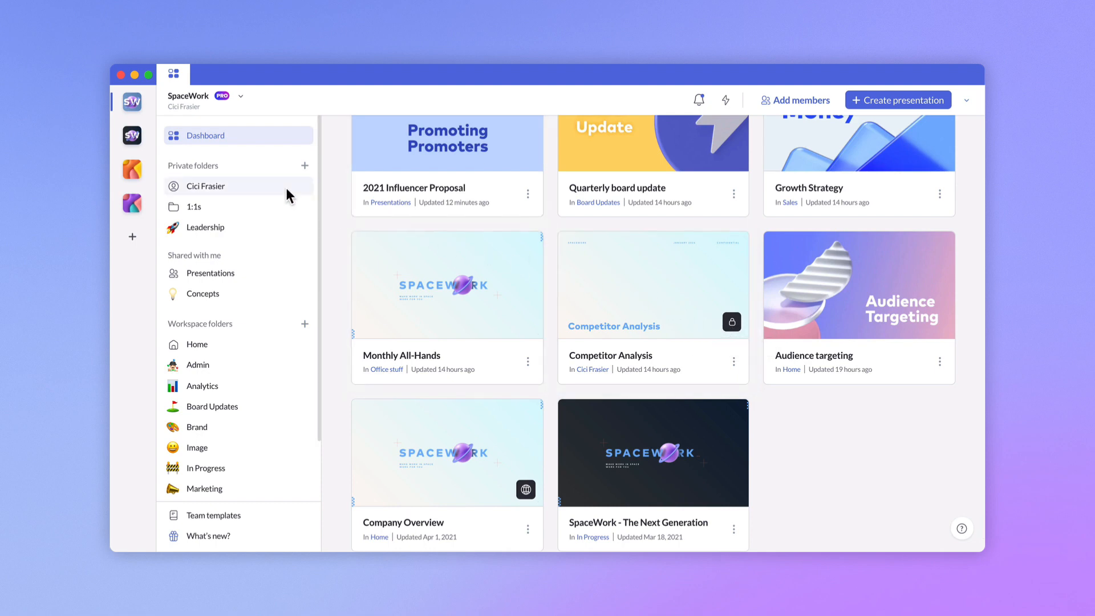
pyautogui.moveTo(220, 179)
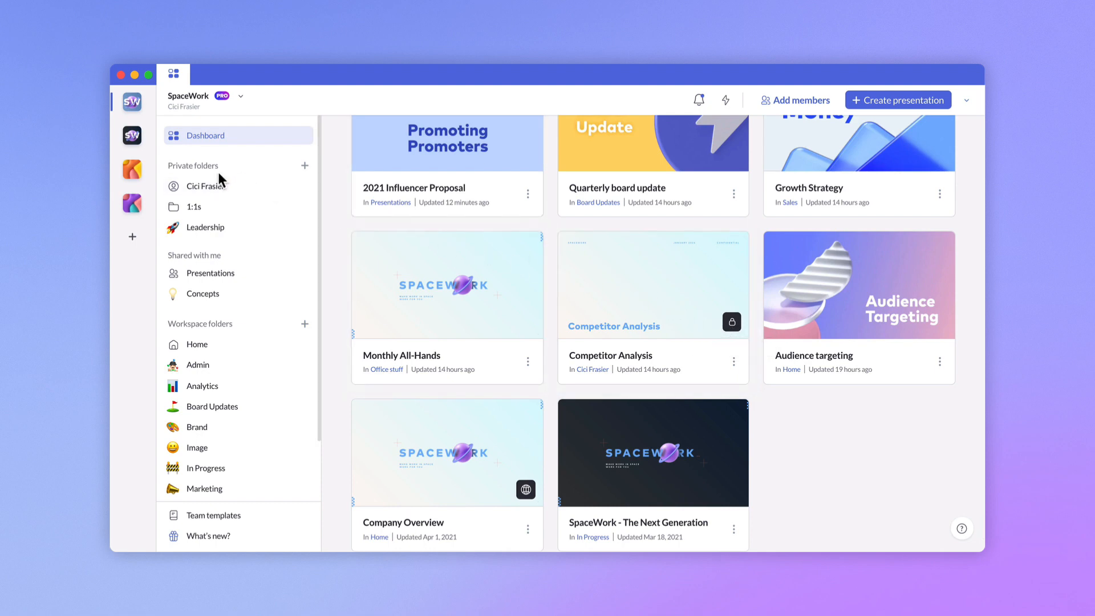
# Browse the private folders and 1:1s, then show sharing options for 2021 Influencer Proposal.
pyautogui.click(205, 186)
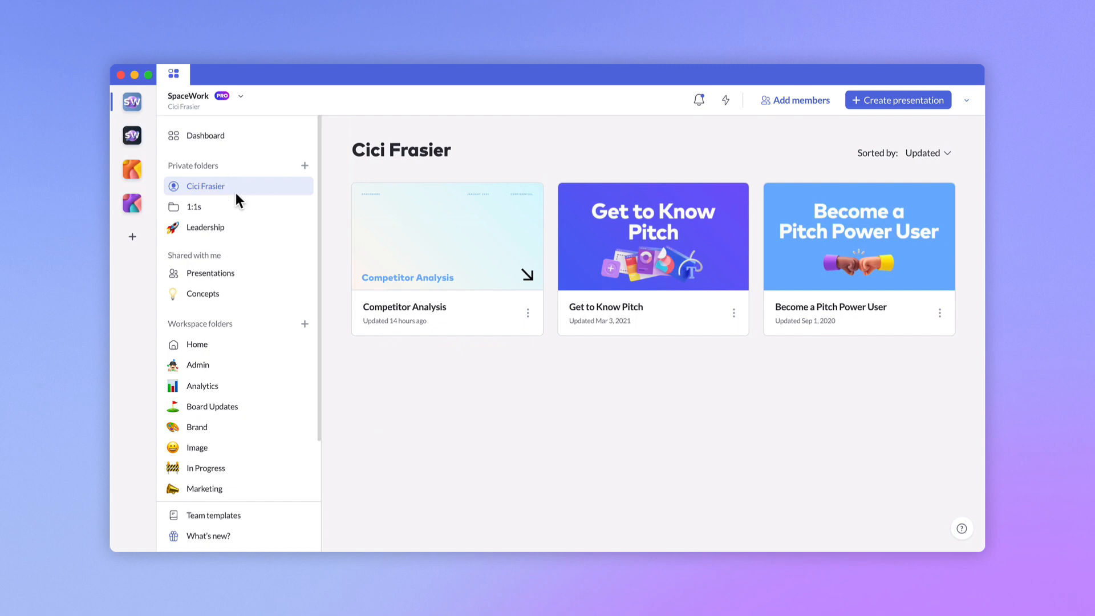
pyautogui.click(194, 206)
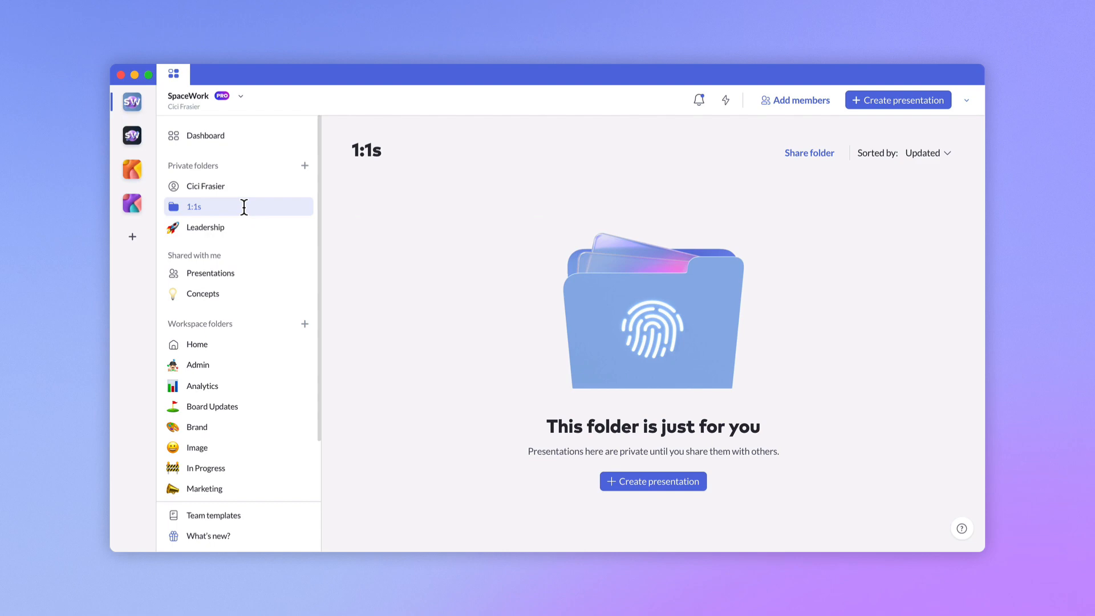
pyautogui.moveTo(207, 263)
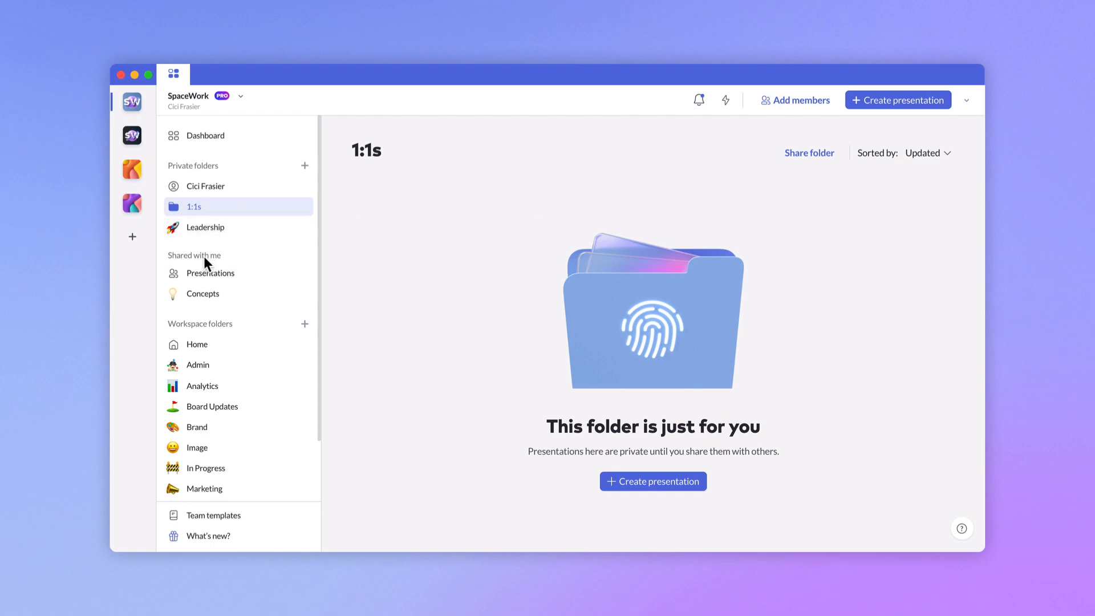
pyautogui.click(211, 272)
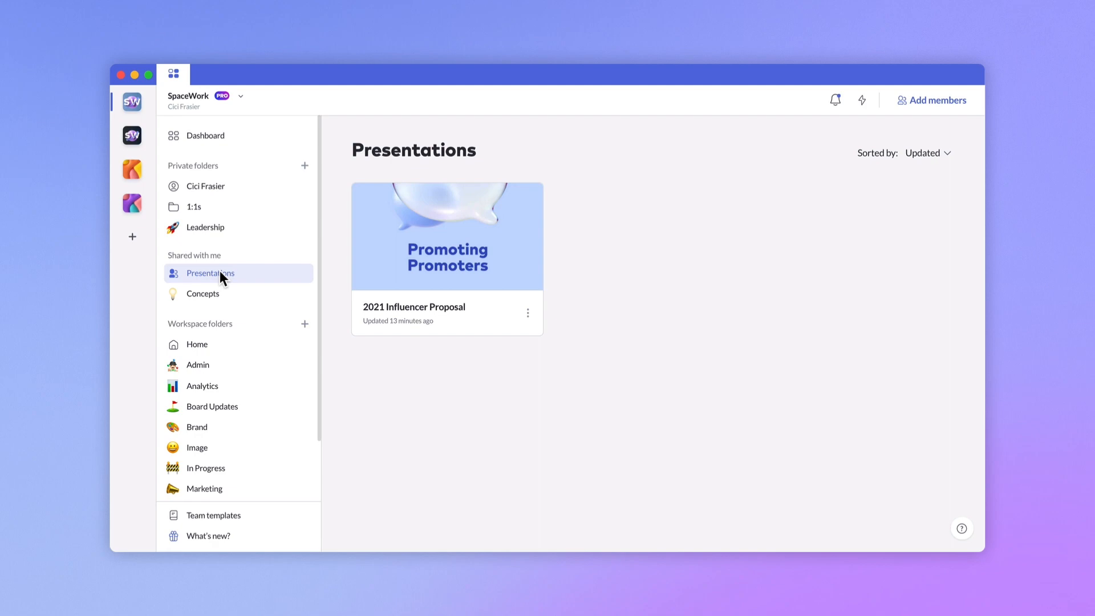
pyautogui.click(527, 313)
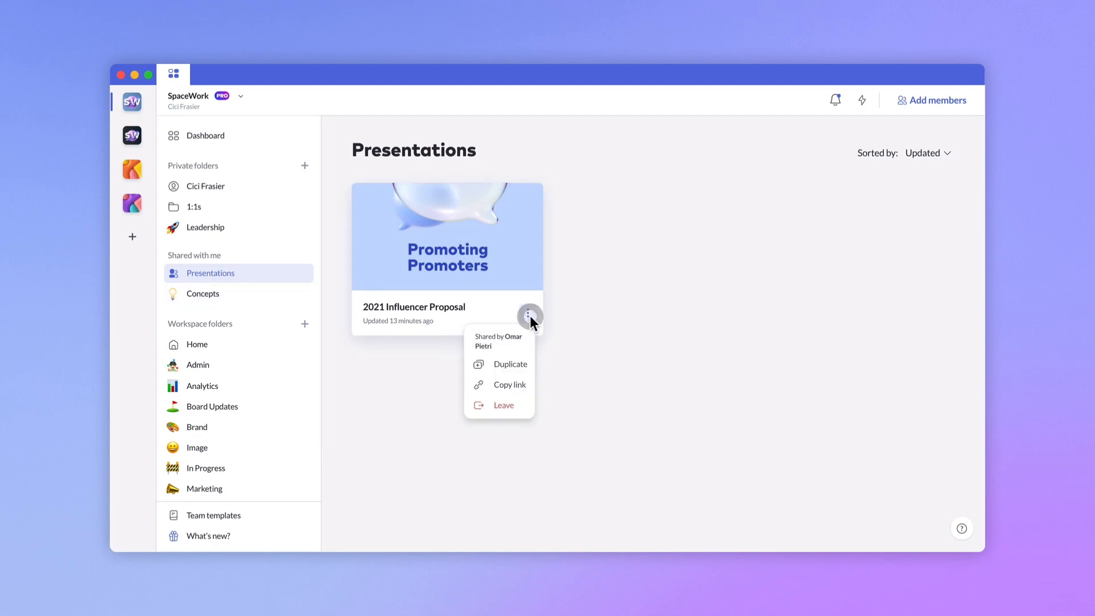
pyautogui.moveTo(513, 347)
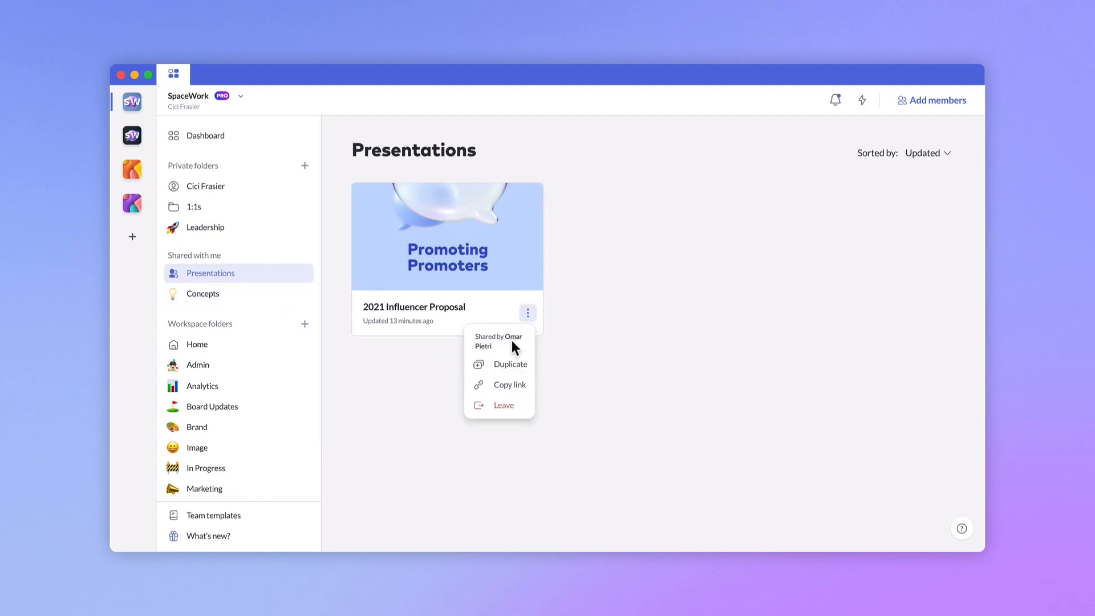
pyautogui.moveTo(215, 335)
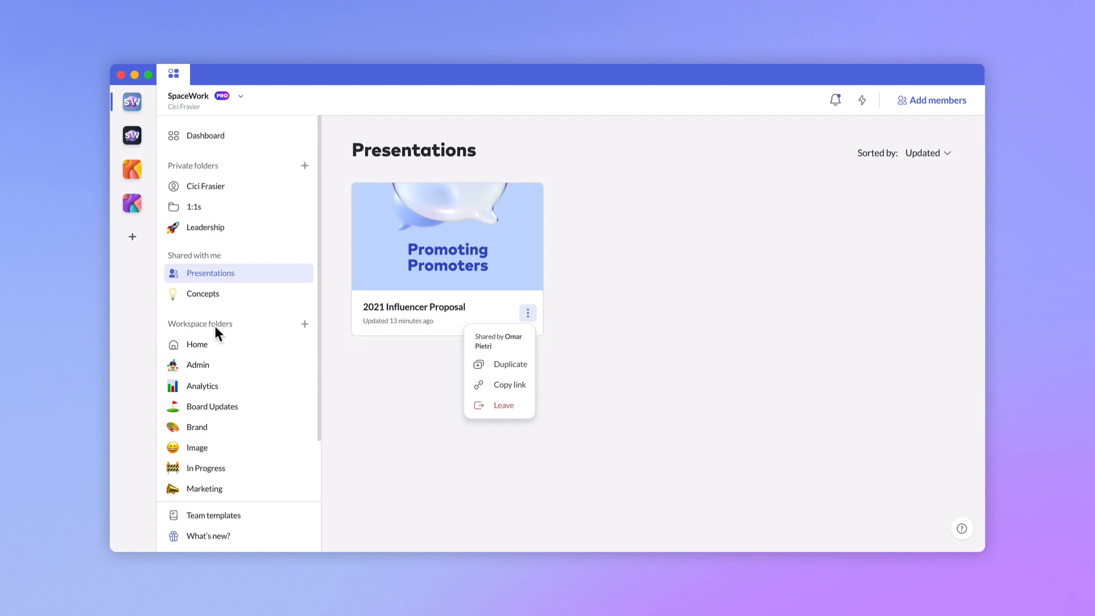
# Visit the Home workspace folder, then view the SpaceWork Team templates library.
pyautogui.click(198, 343)
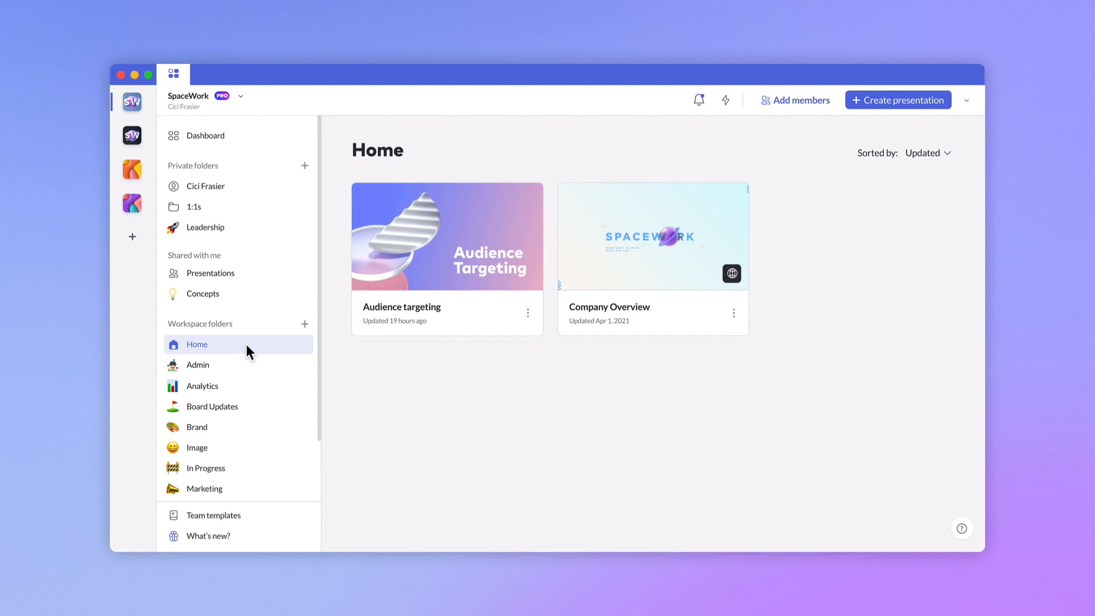
pyautogui.moveTo(205, 488)
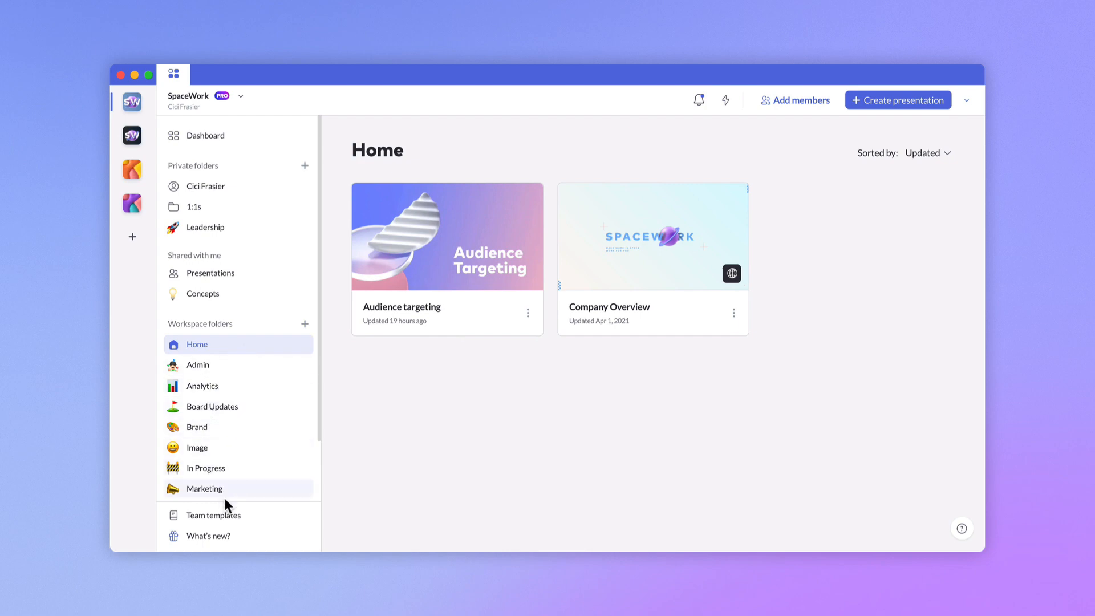
pyautogui.click(215, 516)
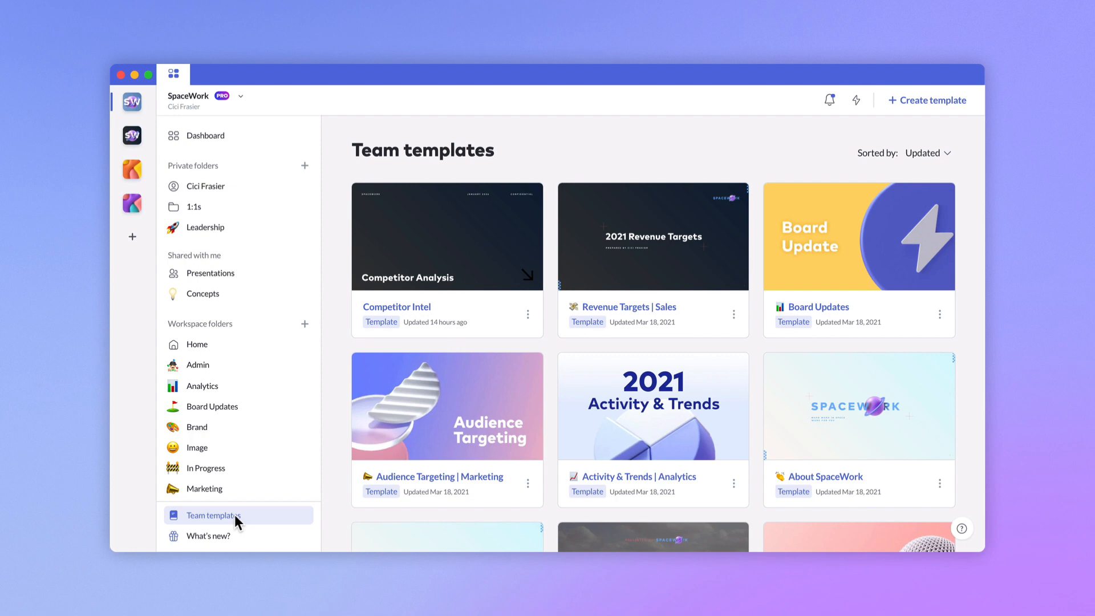
pyautogui.moveTo(205, 134)
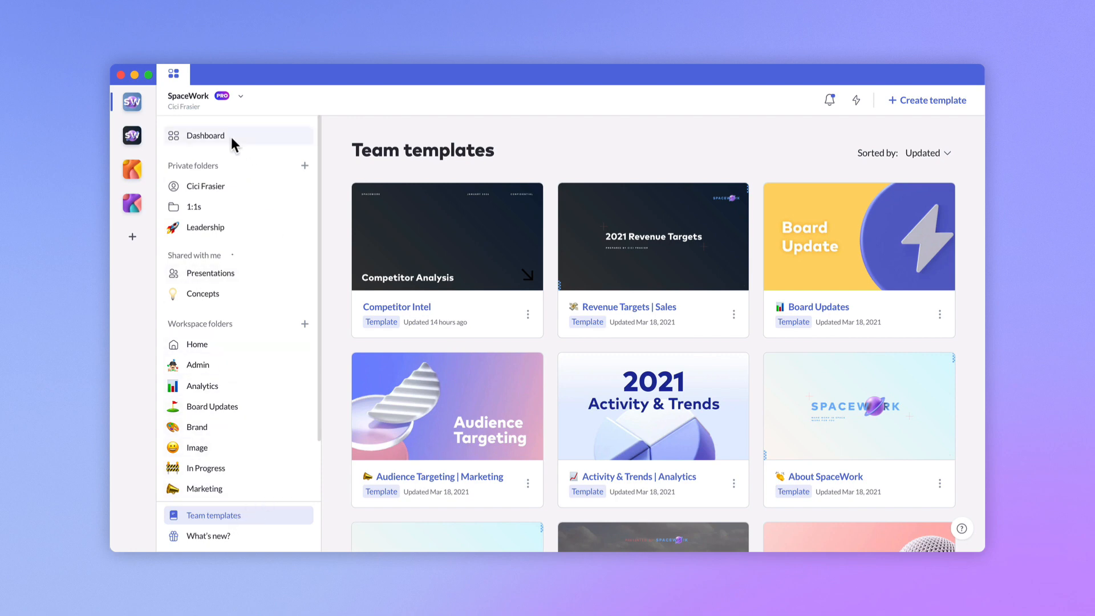
pyautogui.click(205, 136)
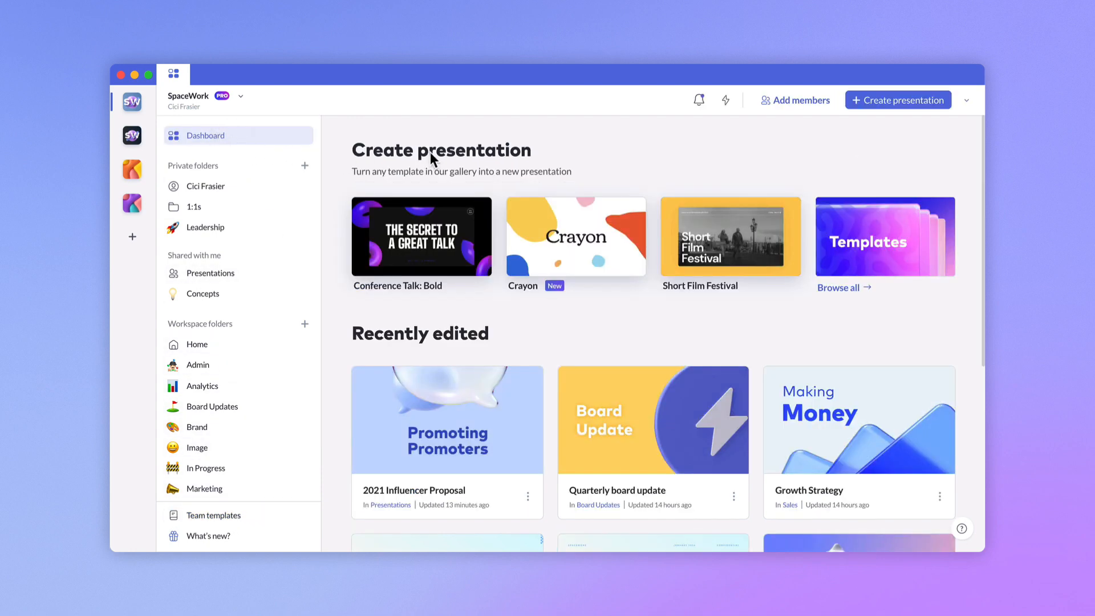
pyautogui.moveTo(698, 99)
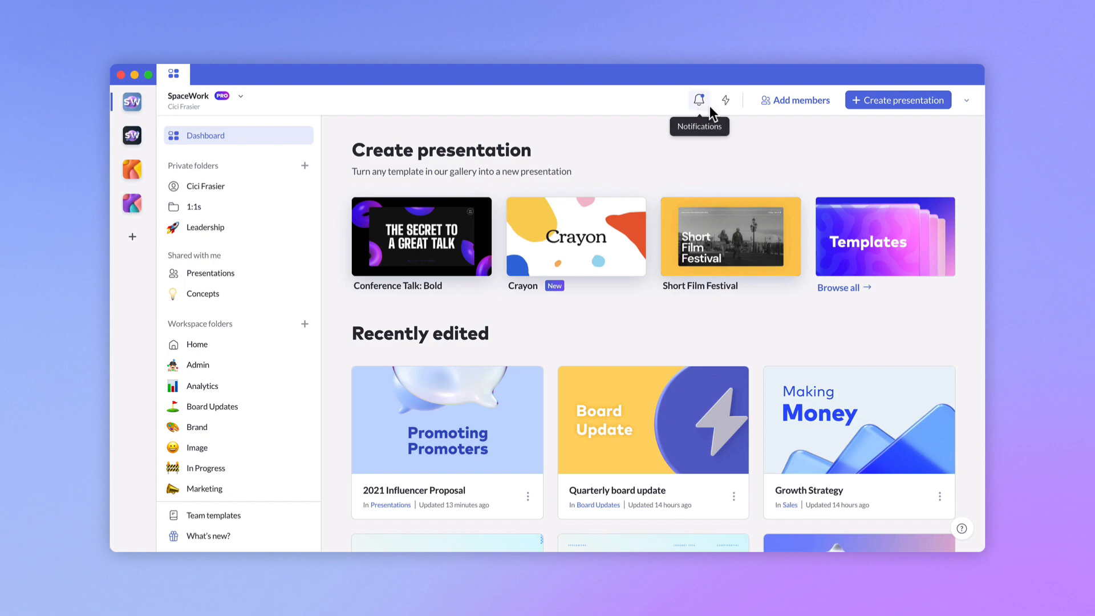
pyautogui.moveTo(725, 100)
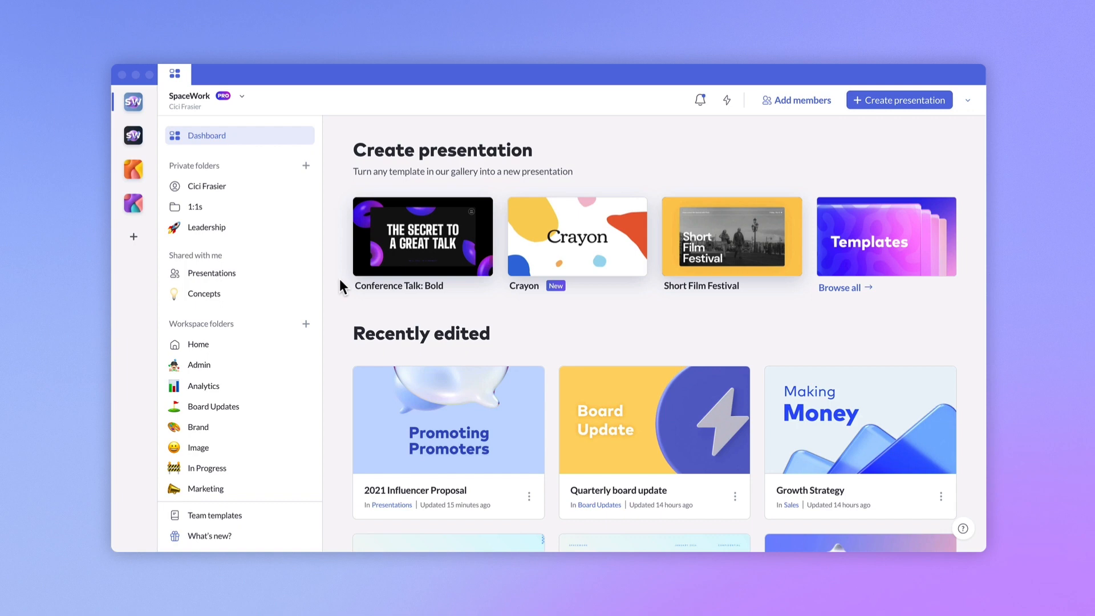
pyautogui.moveTo(302, 328)
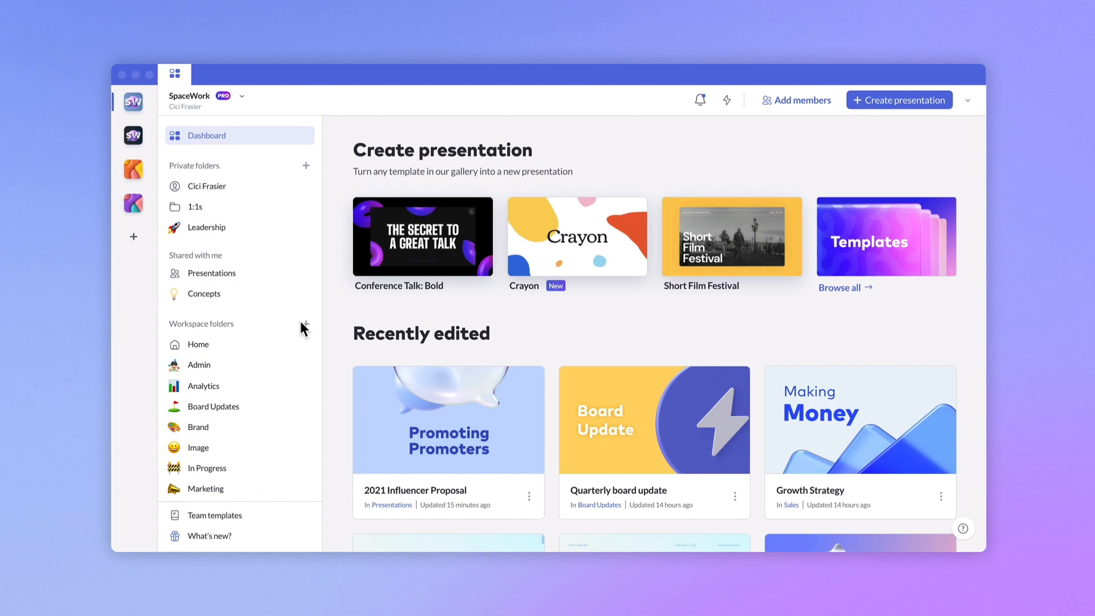
# Add a workspace folder named 'Competitors' with a 🐠 emoji icon.
pyautogui.click(303, 327)
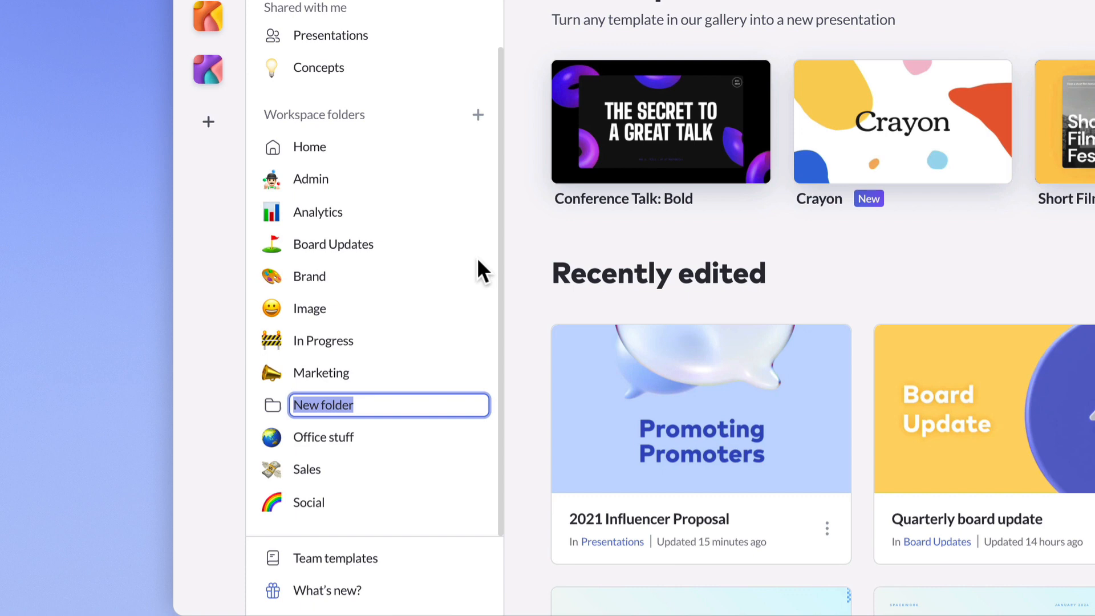
pyautogui.write('🐠')
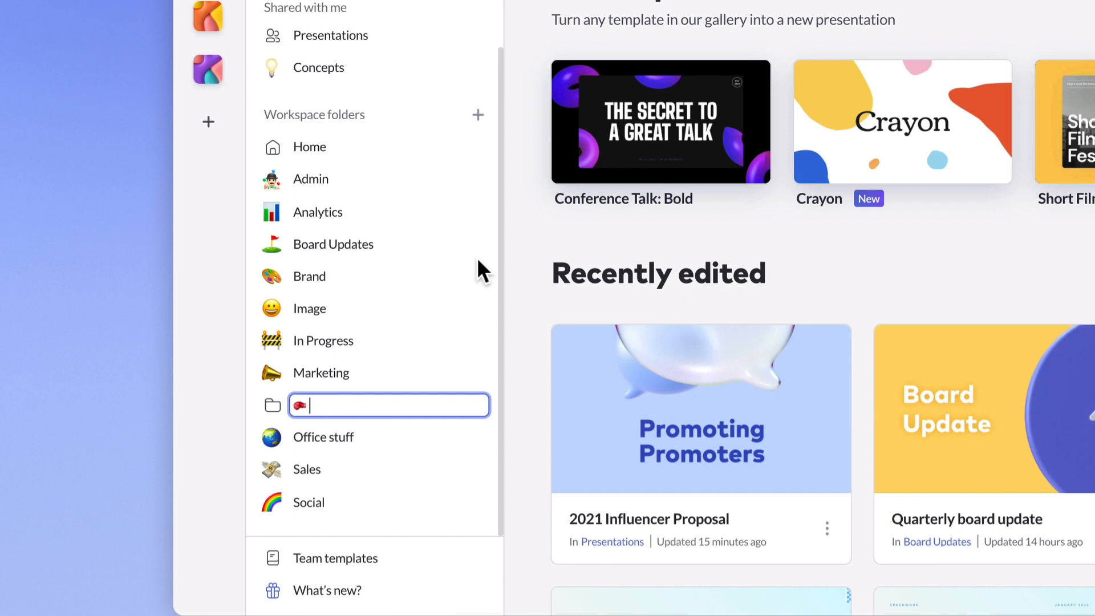
pyautogui.write('Com')
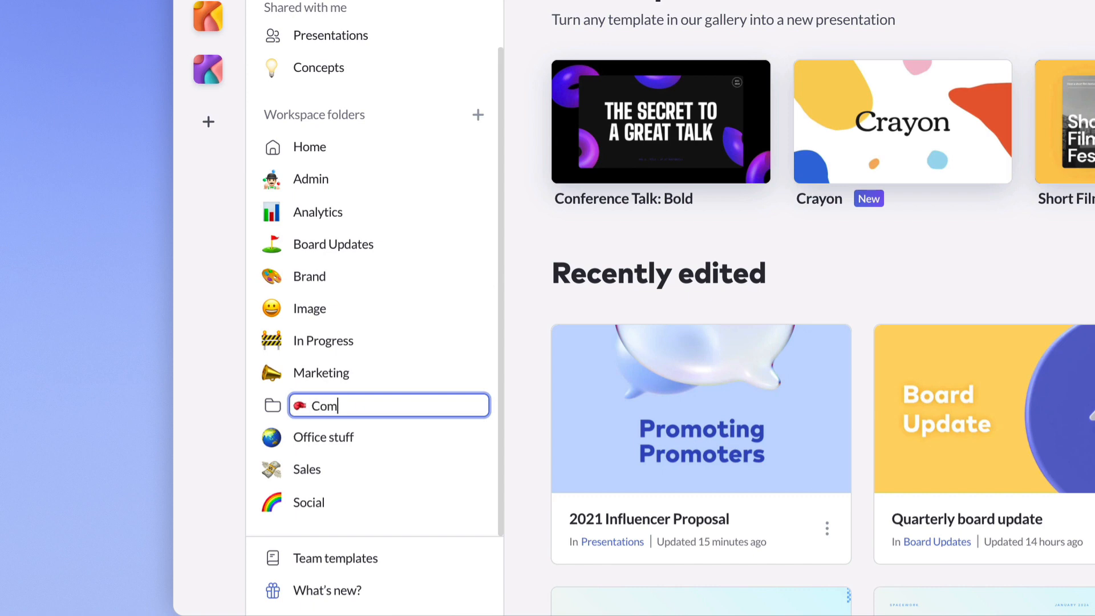
pyautogui.write('petitors')
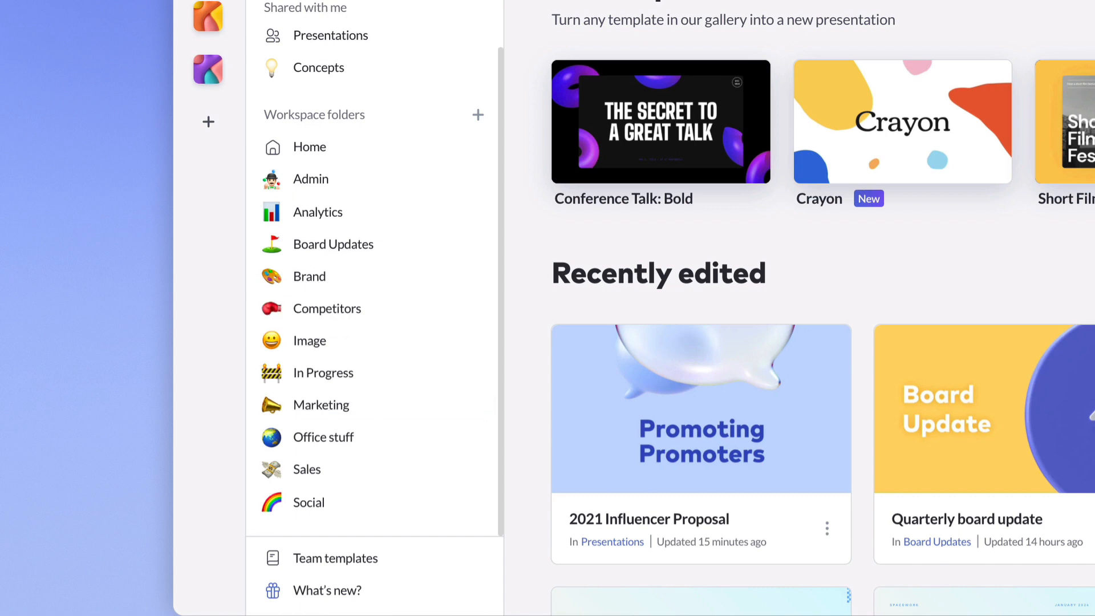
pyautogui.moveTo(401, 315)
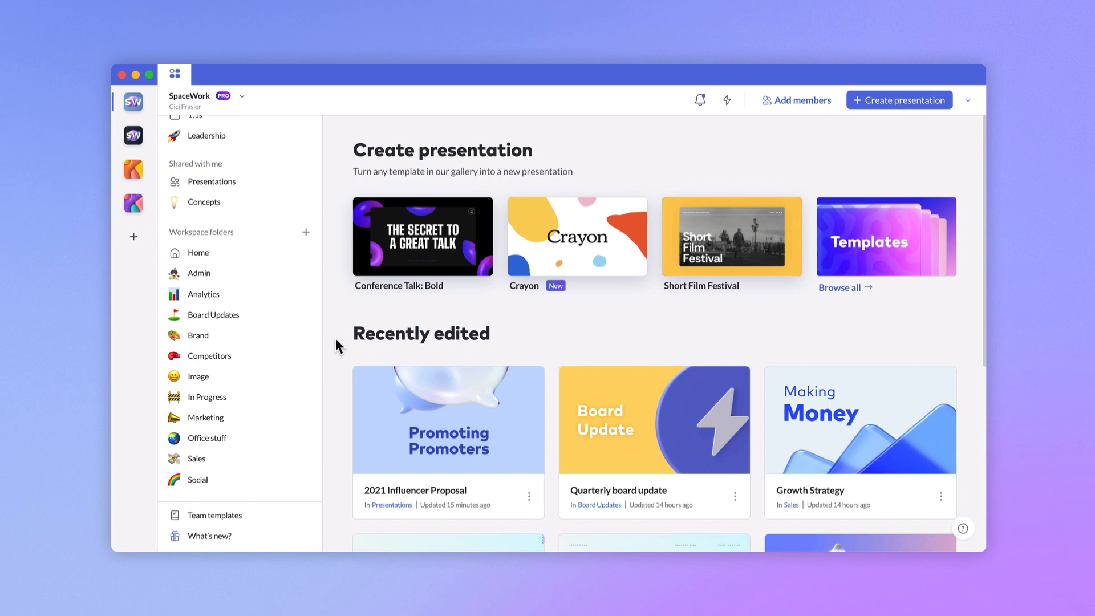
pyautogui.scroll(3)
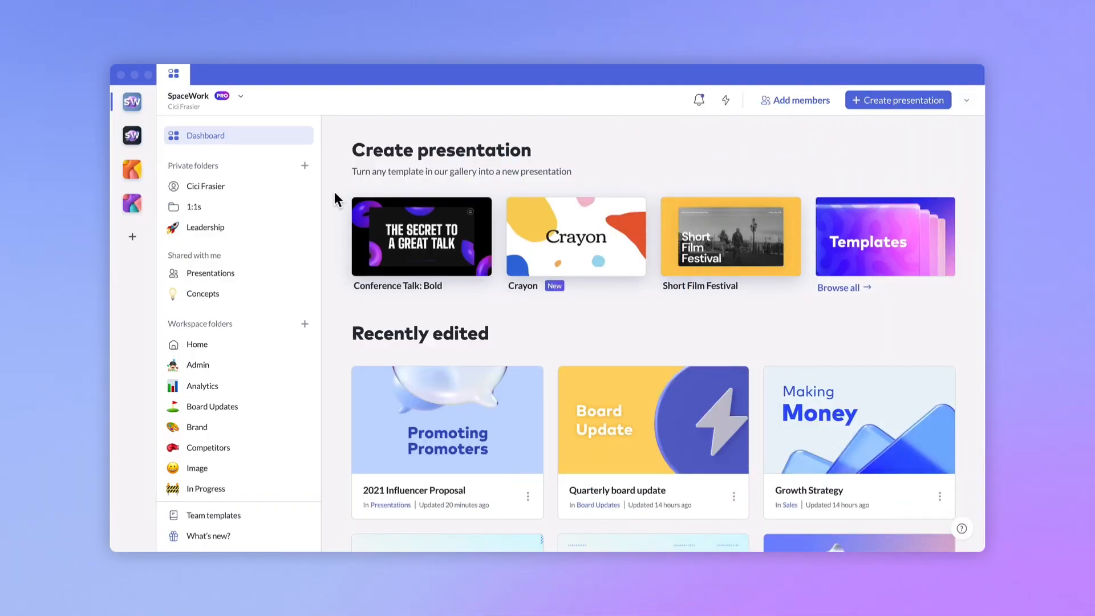
pyautogui.moveTo(243, 109)
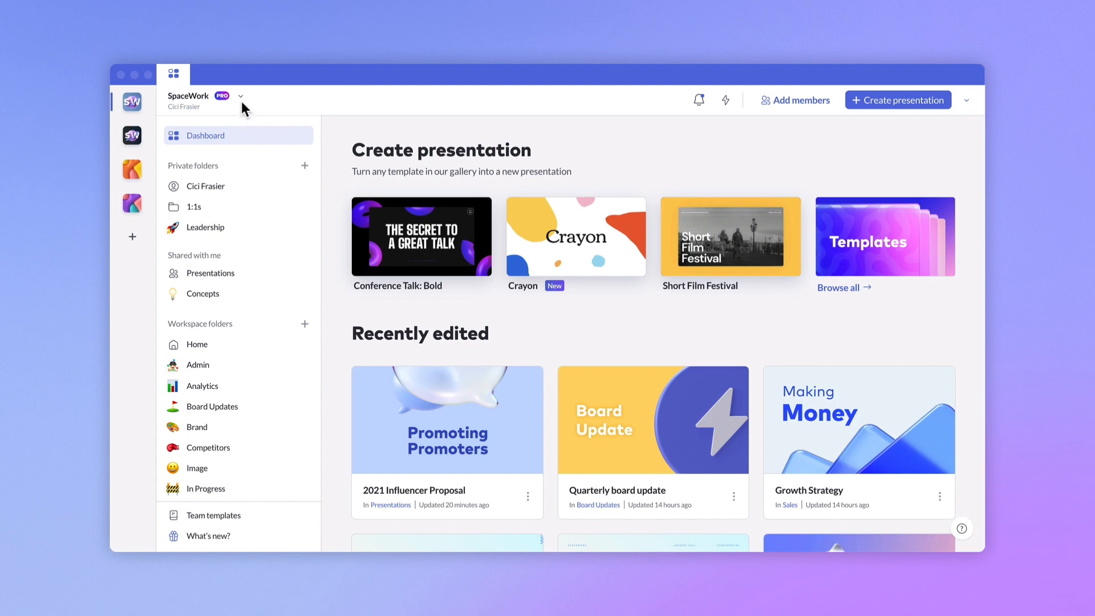
pyautogui.click(240, 96)
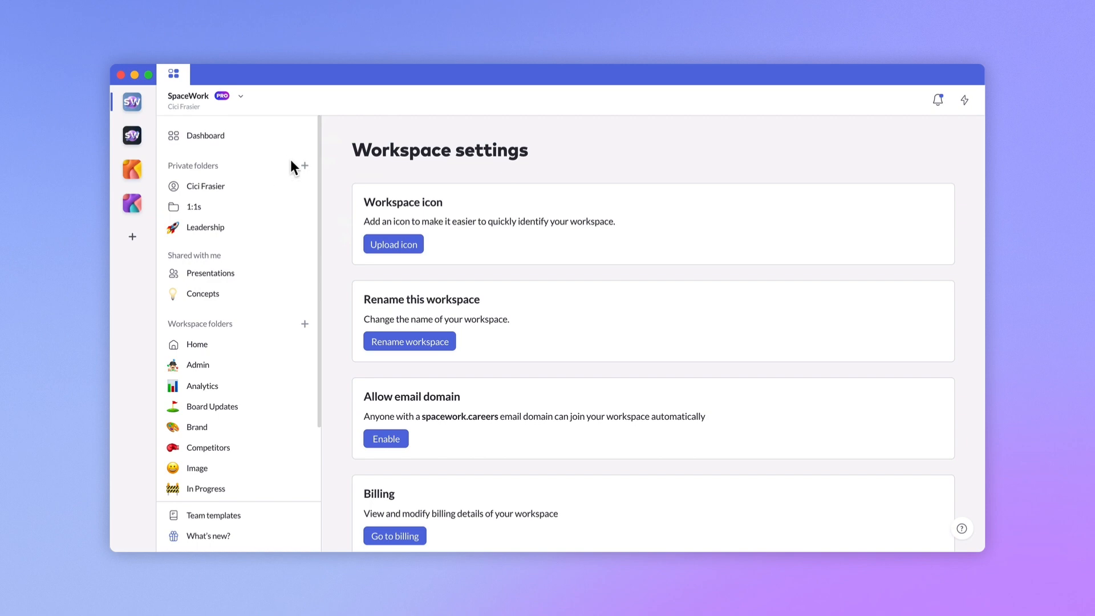
pyautogui.moveTo(342, 177)
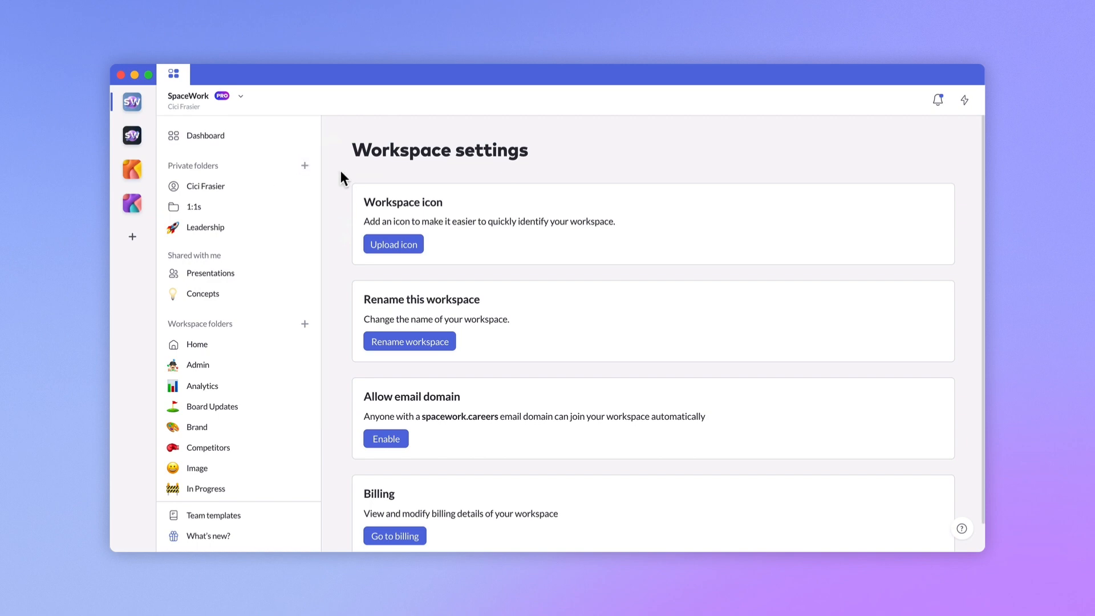
pyautogui.moveTo(393, 243)
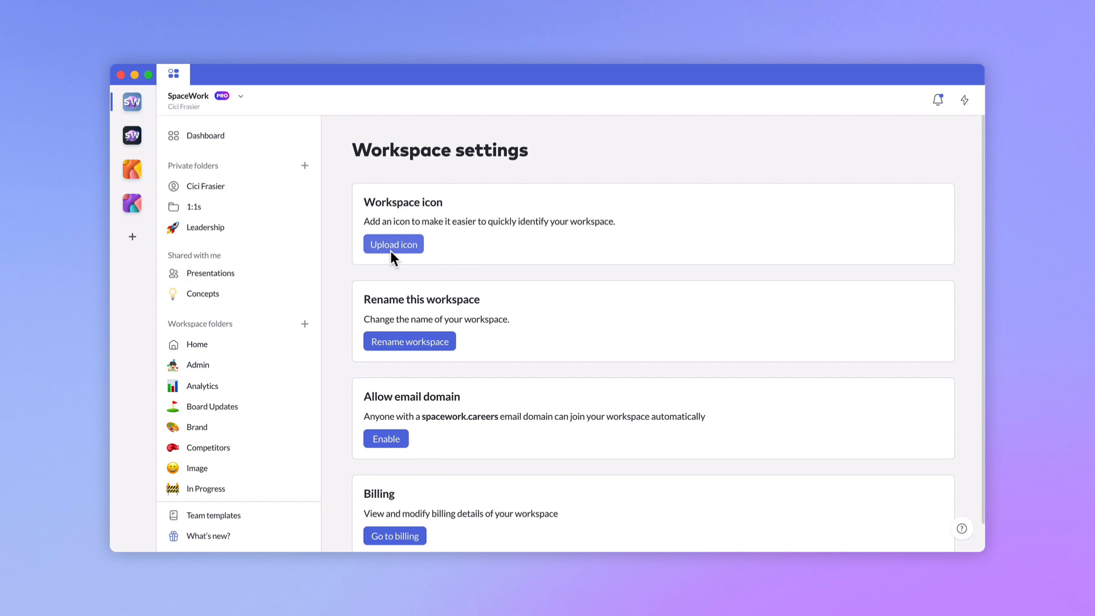
pyautogui.moveTo(438, 339)
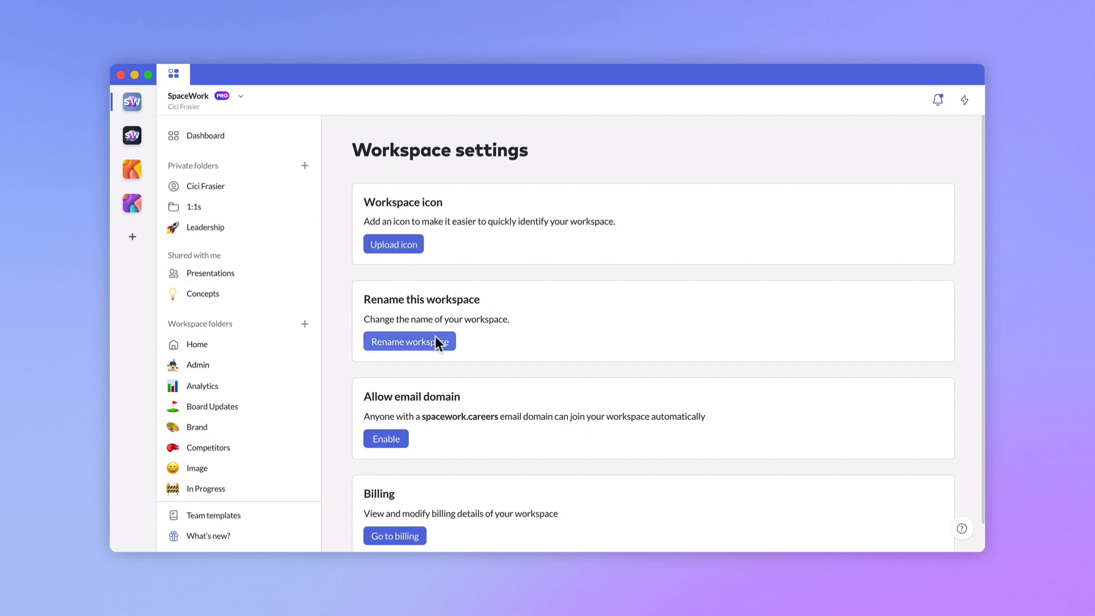
pyautogui.moveTo(388, 441)
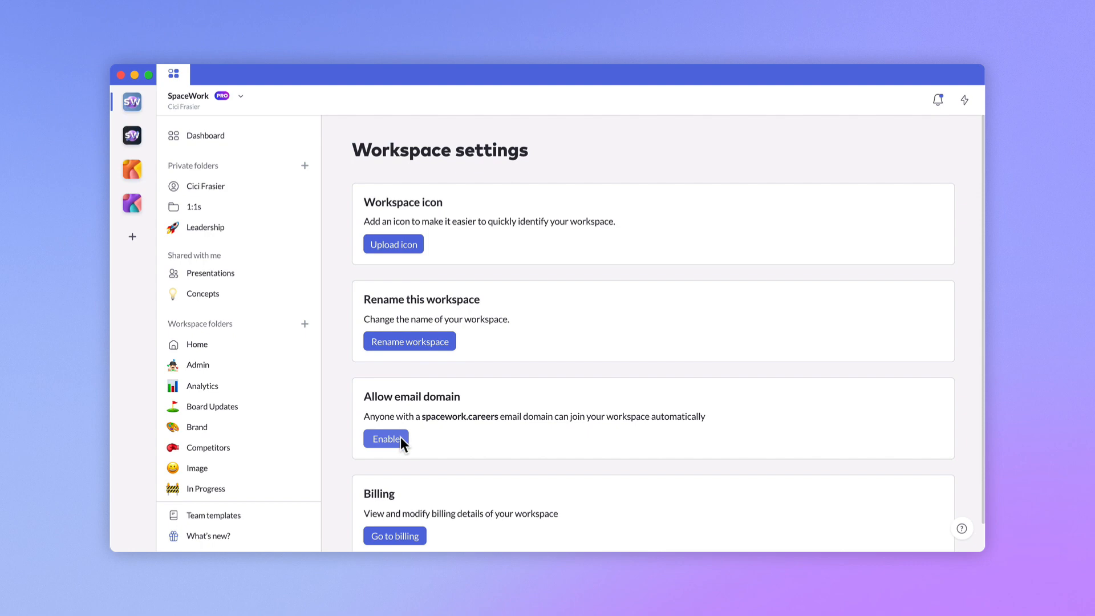
pyautogui.click(386, 439)
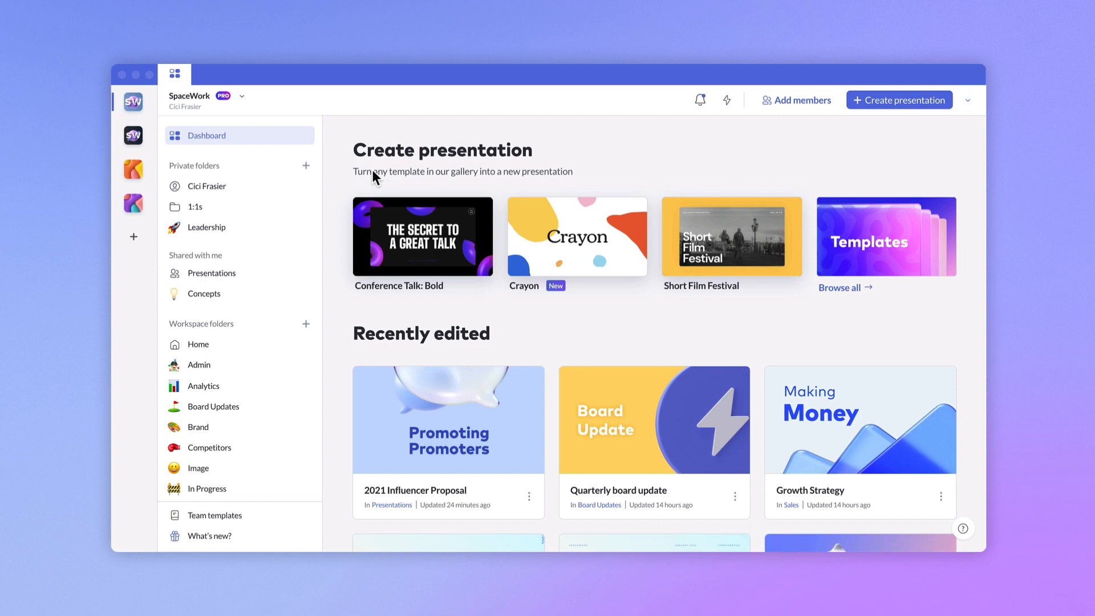
pyautogui.moveTo(488, 170)
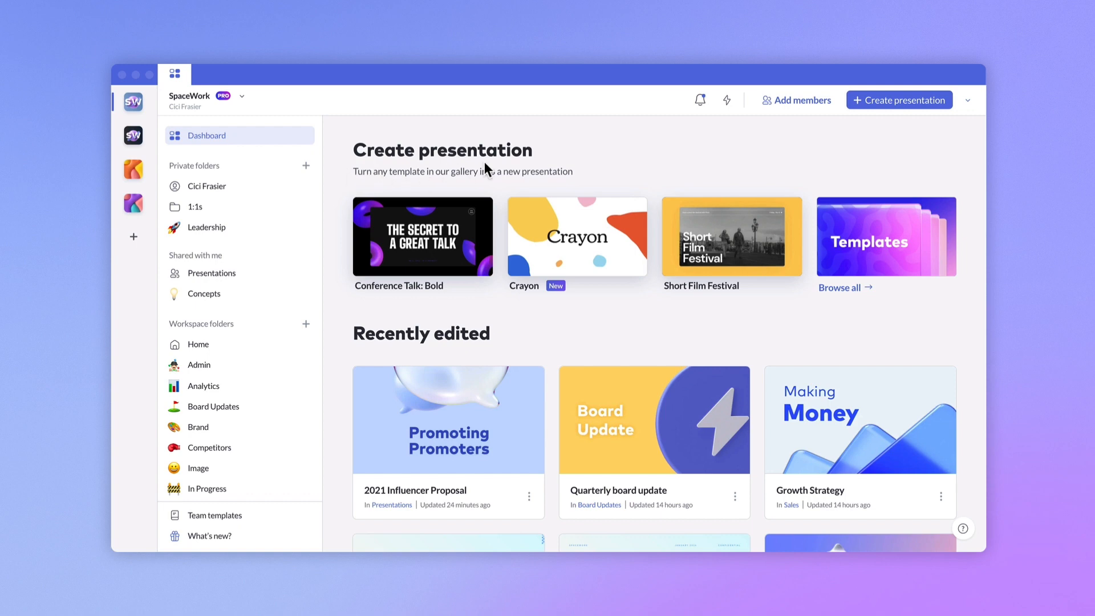
pyautogui.moveTo(787, 113)
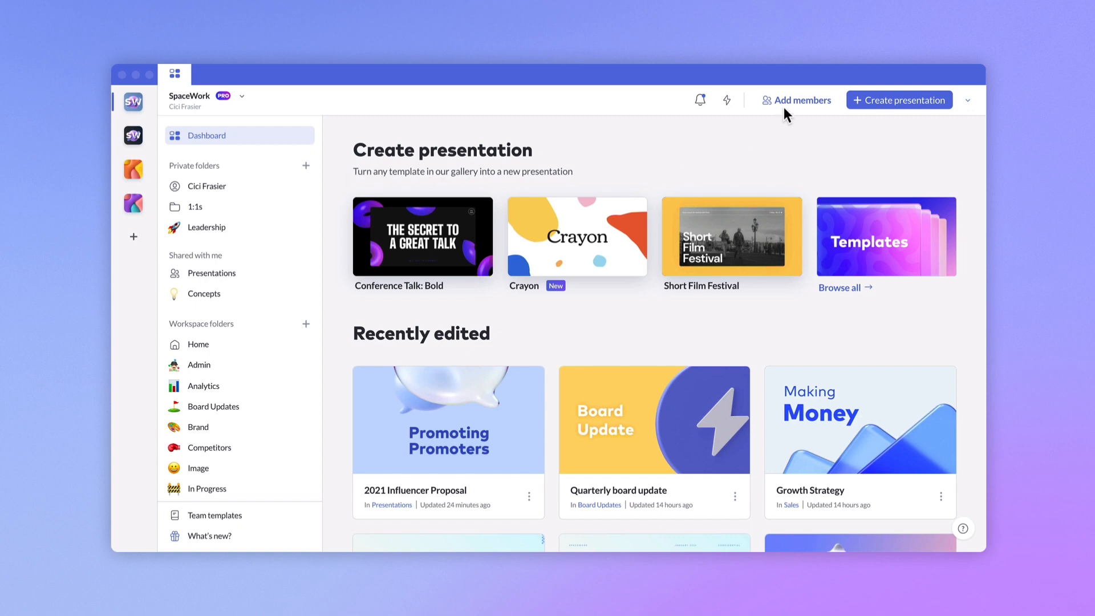
pyautogui.moveTo(266, 101)
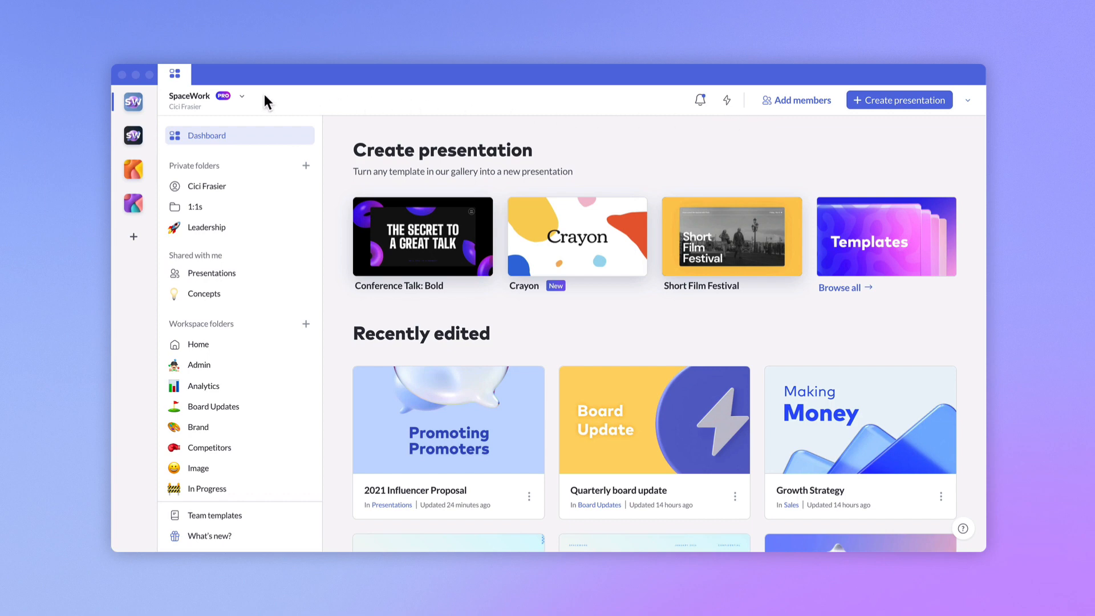
pyautogui.click(242, 96)
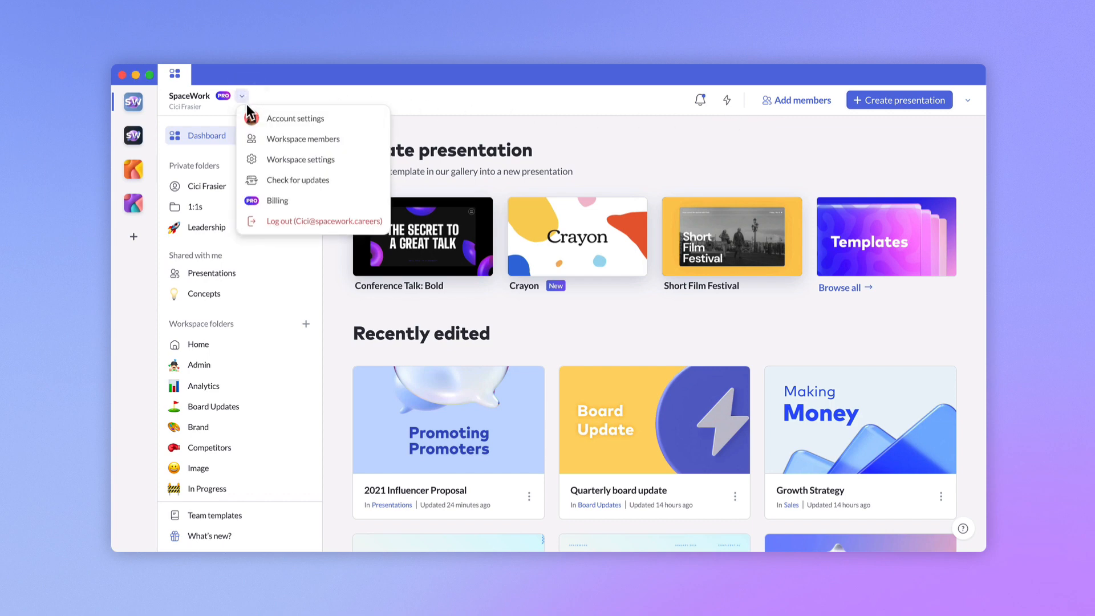
pyautogui.click(303, 138)
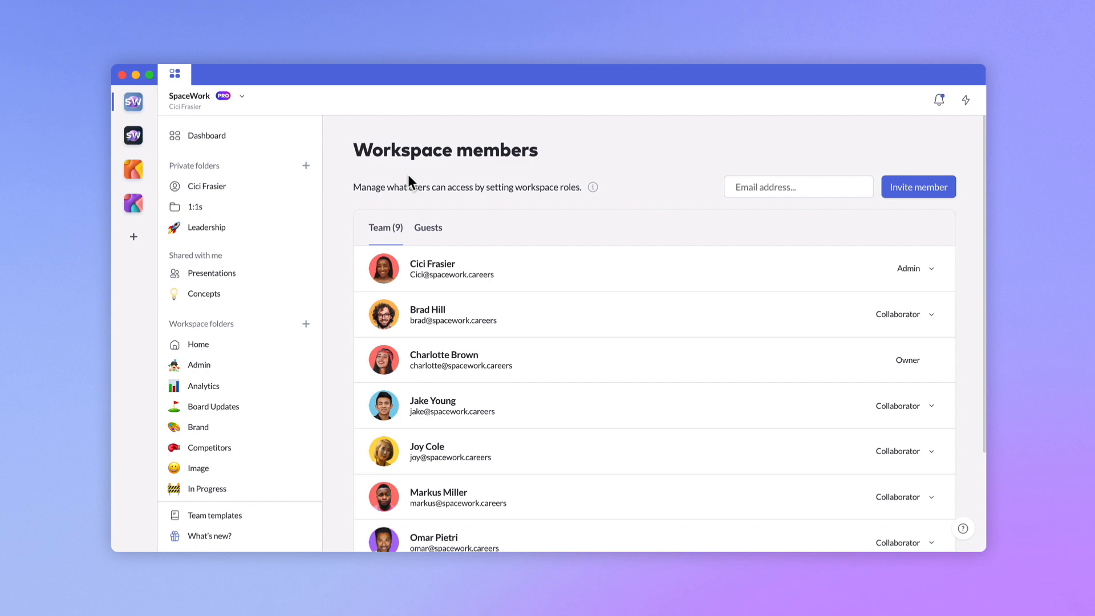
pyautogui.click(798, 186)
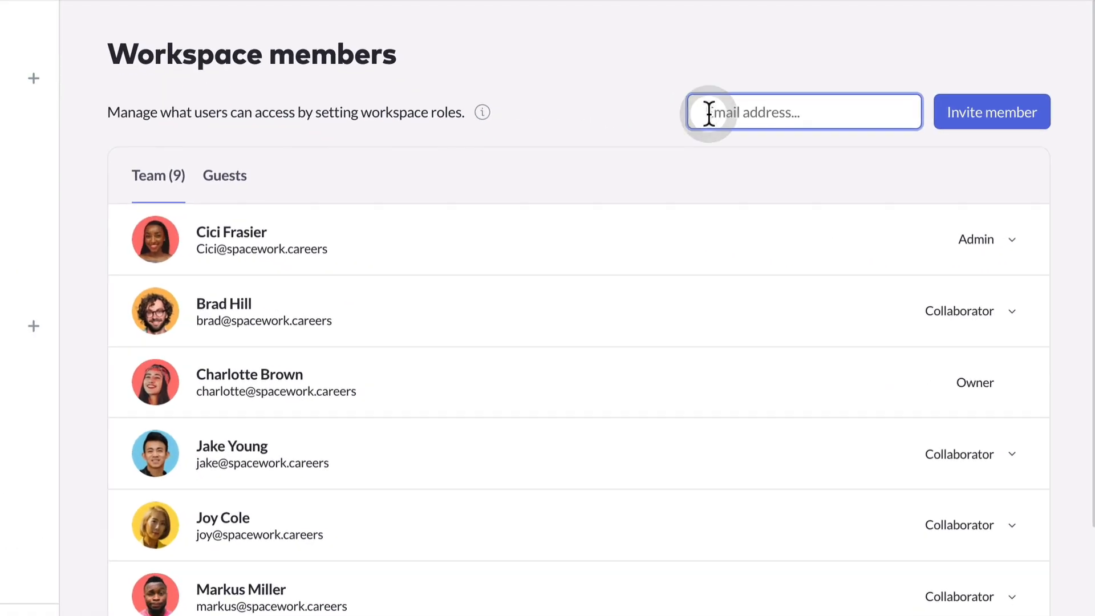
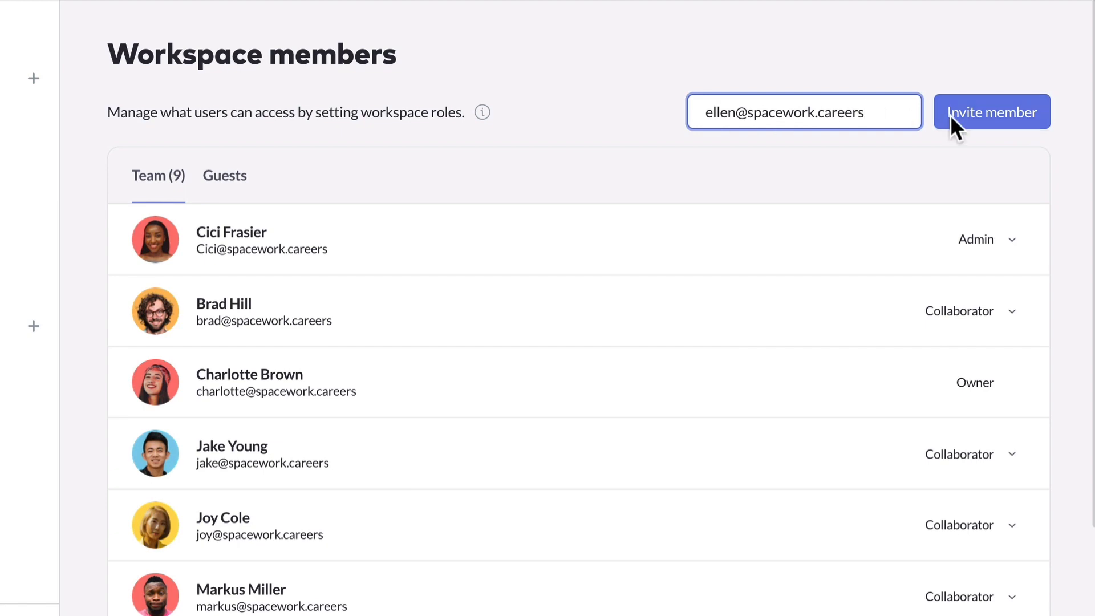
pyautogui.click(992, 112)
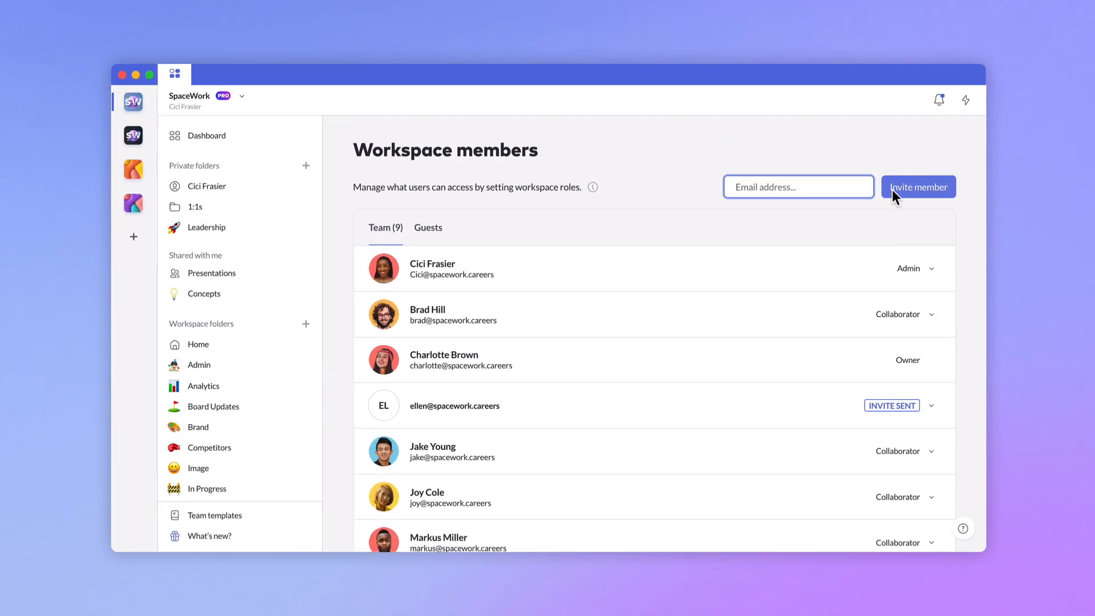
pyautogui.moveTo(544, 416)
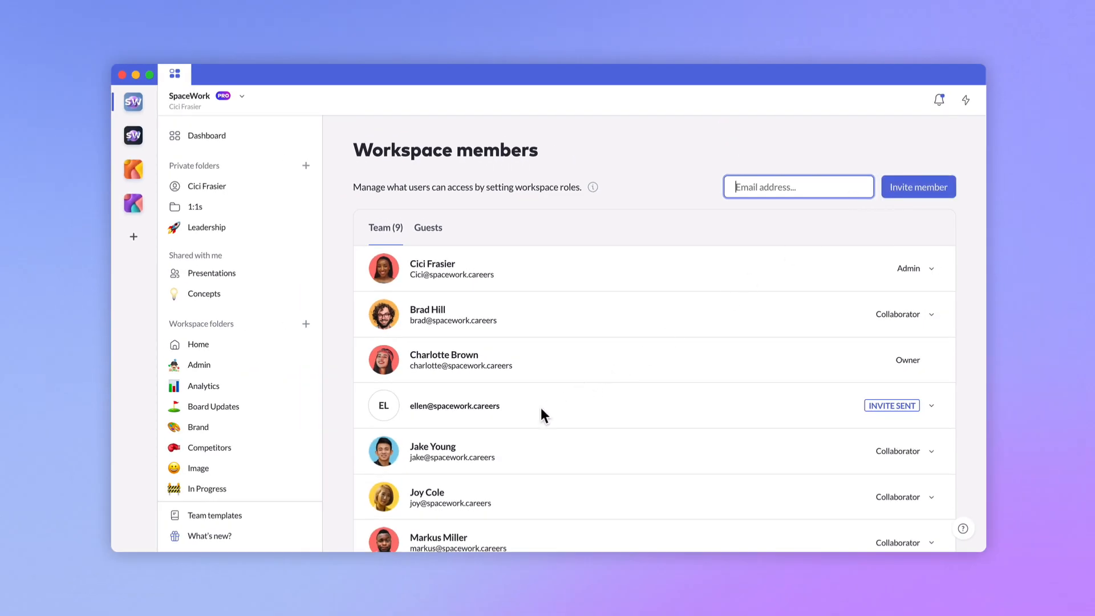